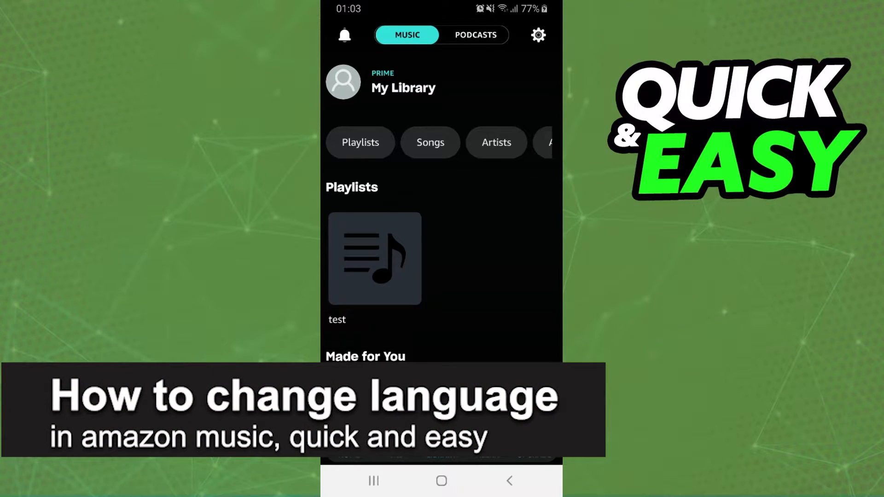
pyautogui.moveTo(464, 488)
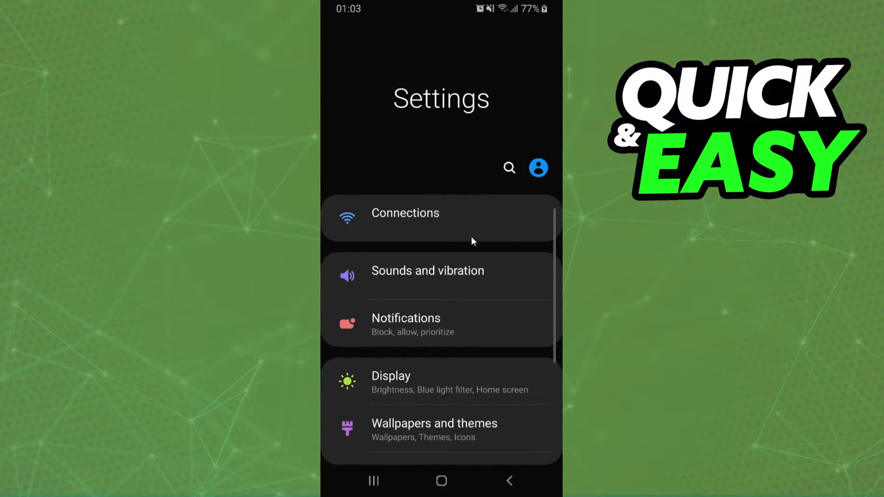
pyautogui.scroll(-3)
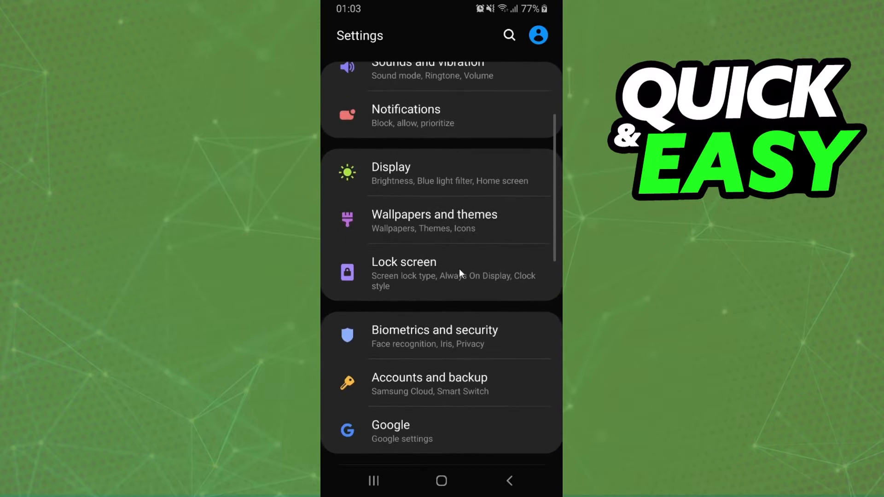
pyautogui.scroll(-3)
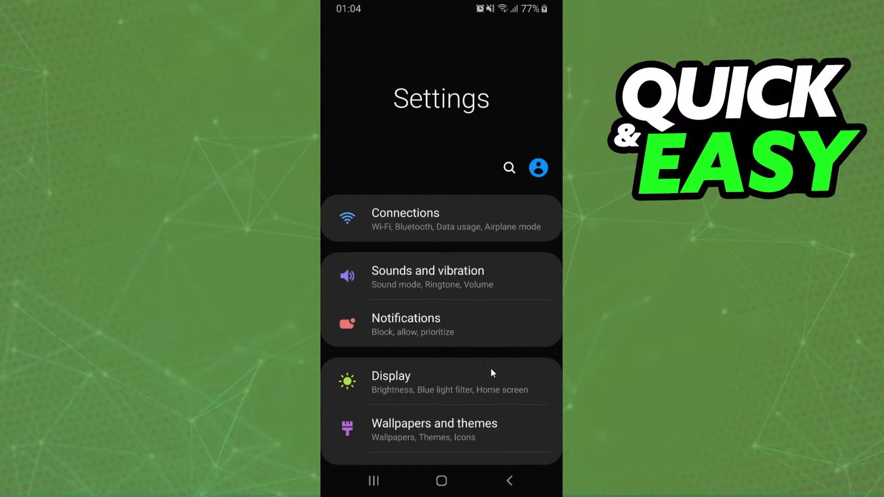
pyautogui.scroll(-3)
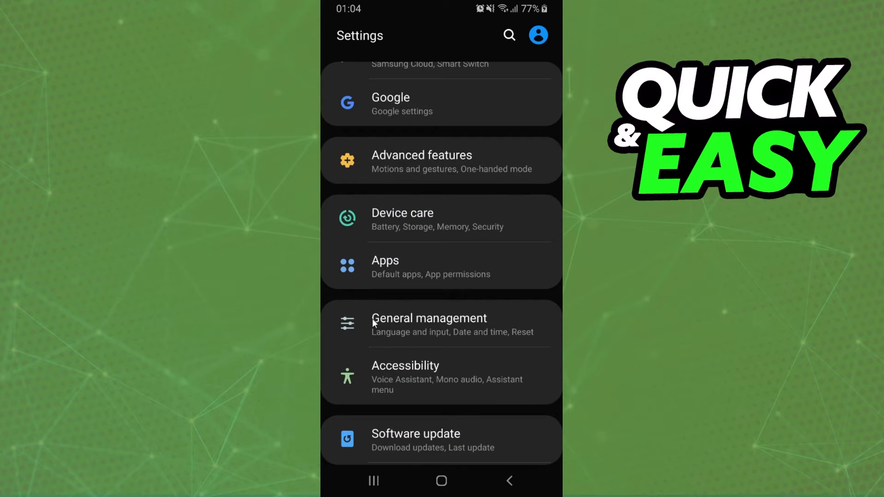
# Reach the phone's Language screen listing English (United States) and Português (Brasil)
pyautogui.click(429, 324)
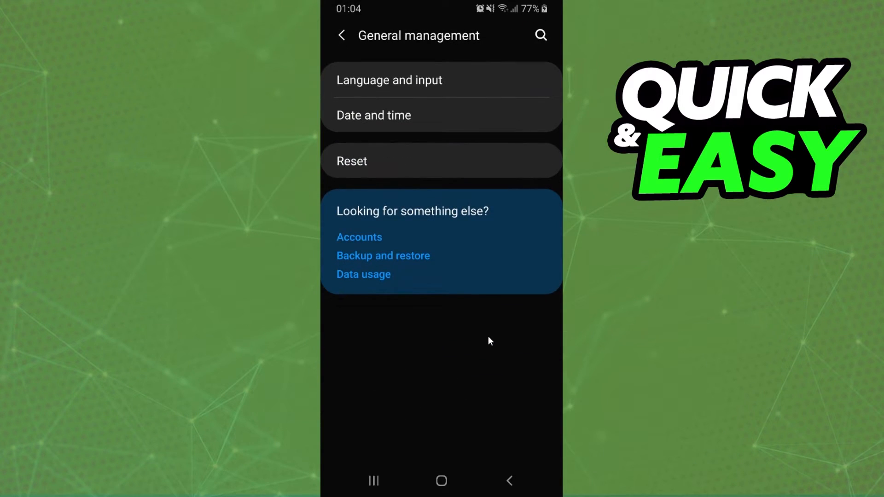
pyautogui.click(389, 80)
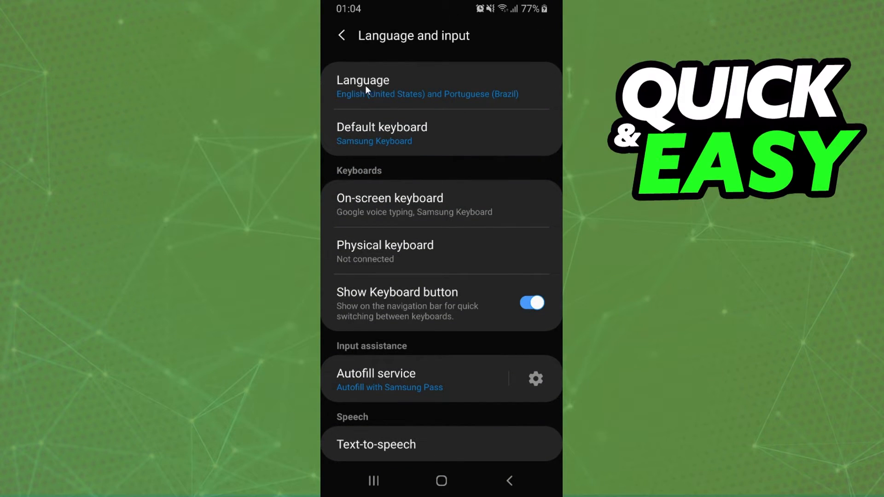
pyautogui.click(363, 87)
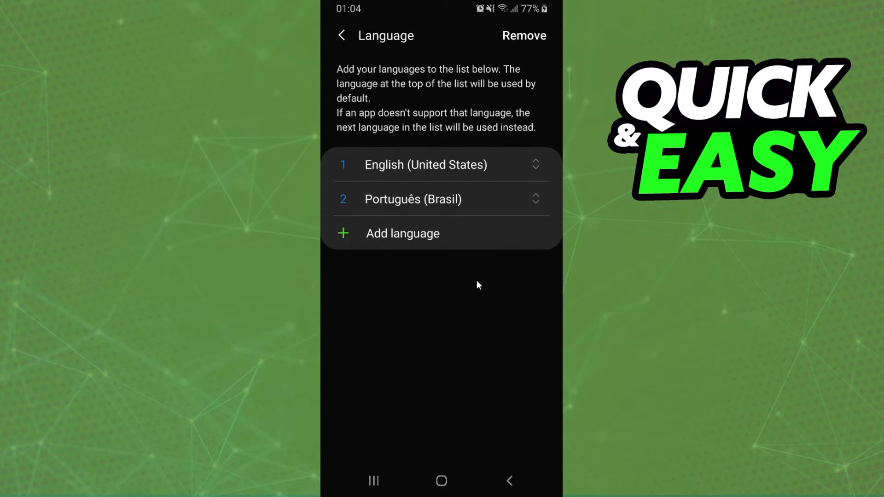
pyautogui.moveTo(471, 281)
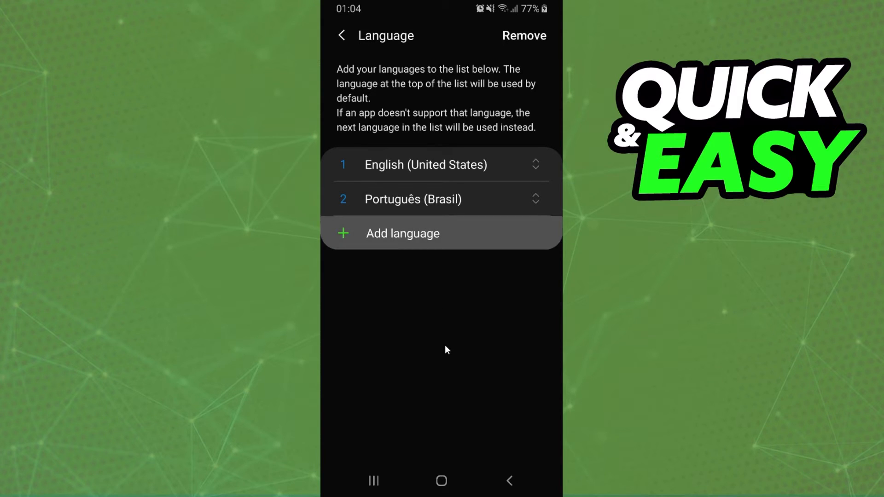
# Bring up the Add a language list suggesting Español (Estados Unidos), then return to Amazon Music
pyautogui.click(403, 233)
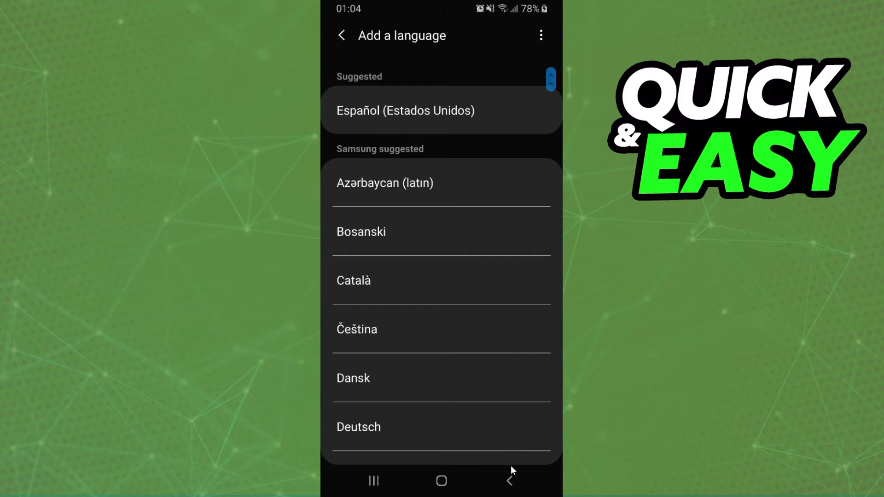
pyautogui.click(342, 35)
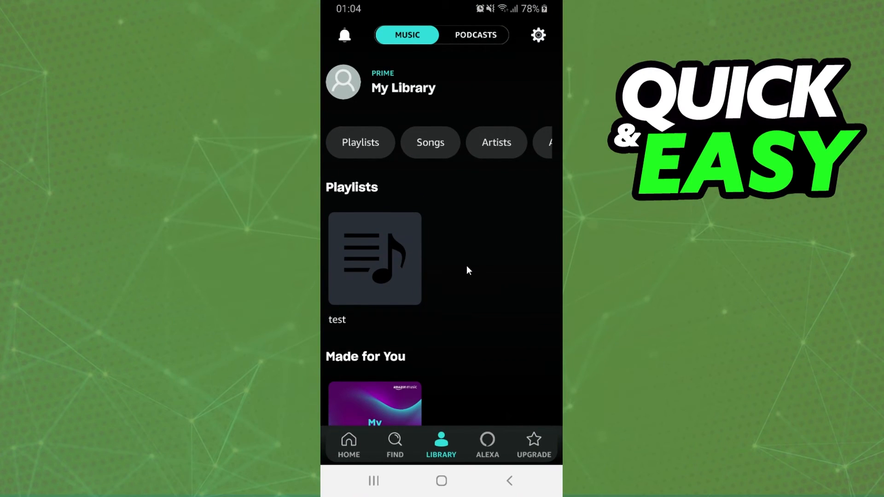
pyautogui.moveTo(469, 474)
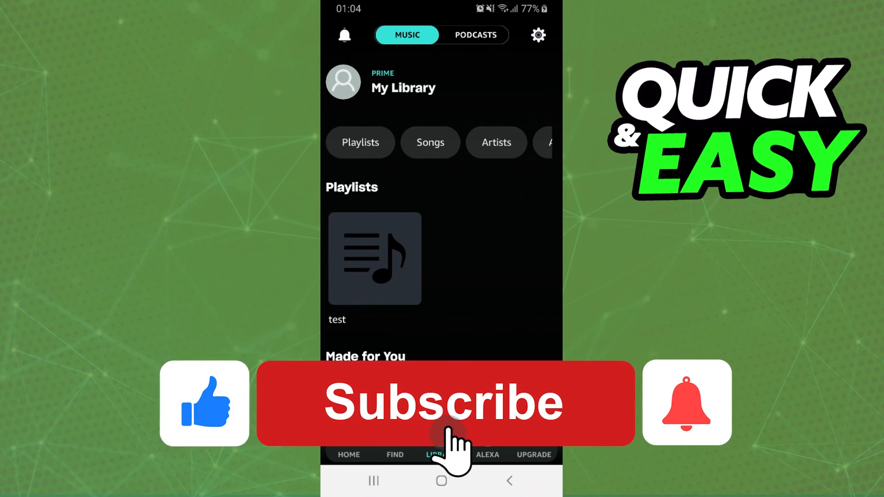
pyautogui.click(444, 402)
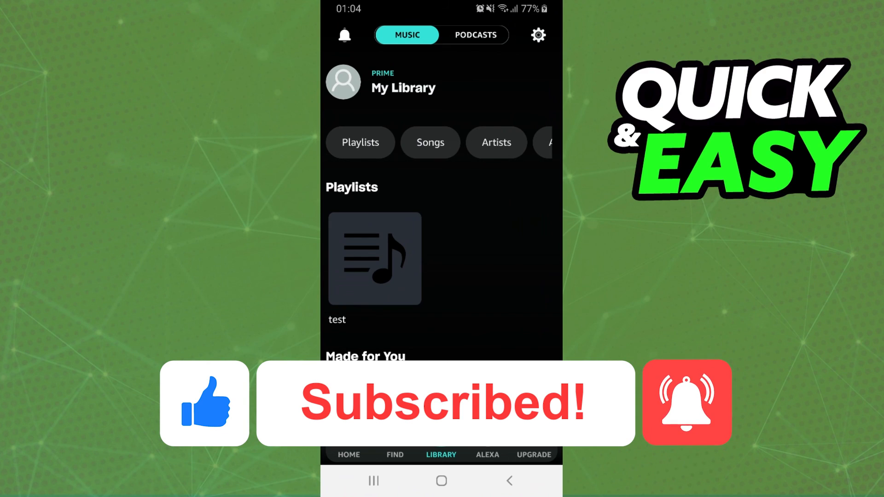